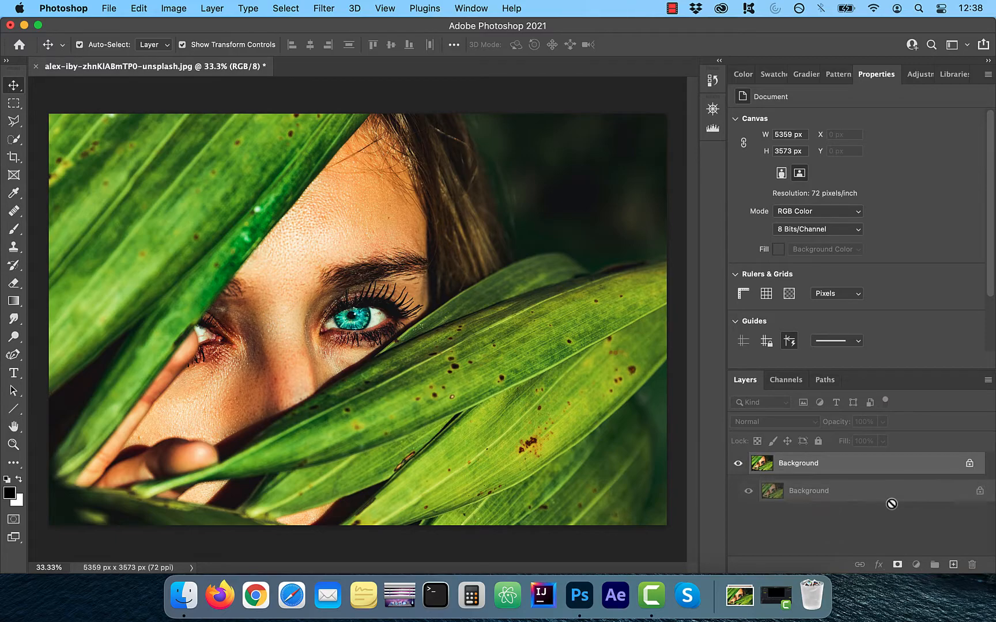
Step: Duplicate the Background layer, hide the original, and add a Gradient Map adjustment
{"action": "key", "text": "cmd+j"}
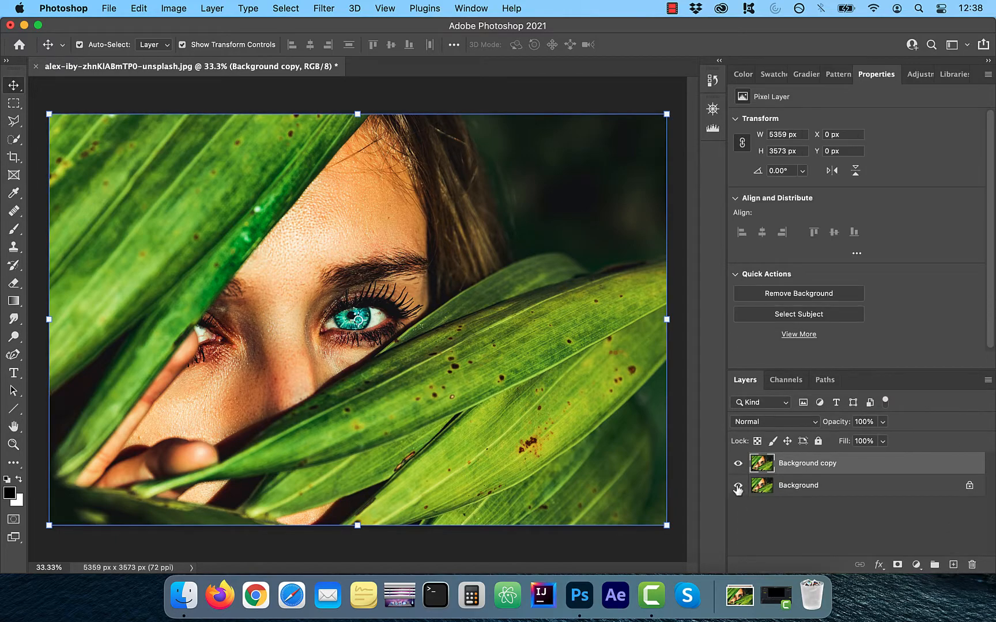
{"action": "left_click", "coordinate": [737, 485]}
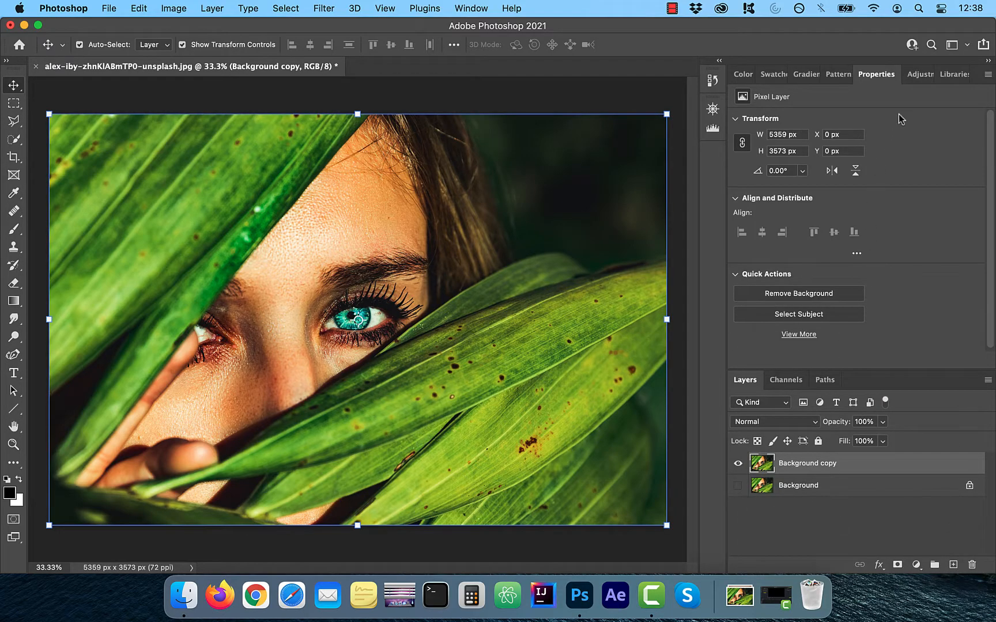
{"action": "mouse_move", "coordinate": [920, 75]}
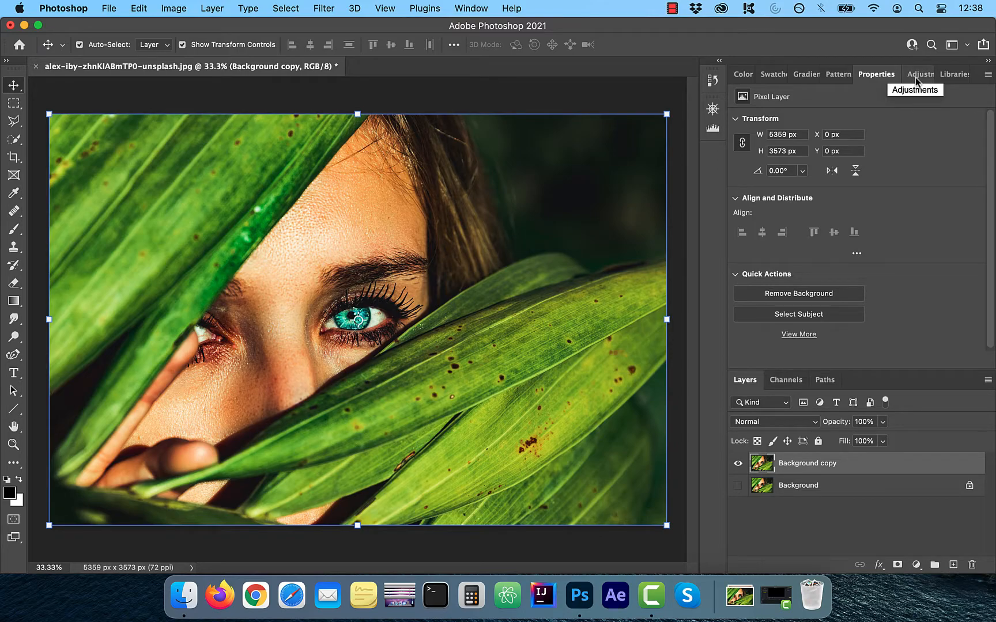
{"action": "left_click", "coordinate": [920, 74]}
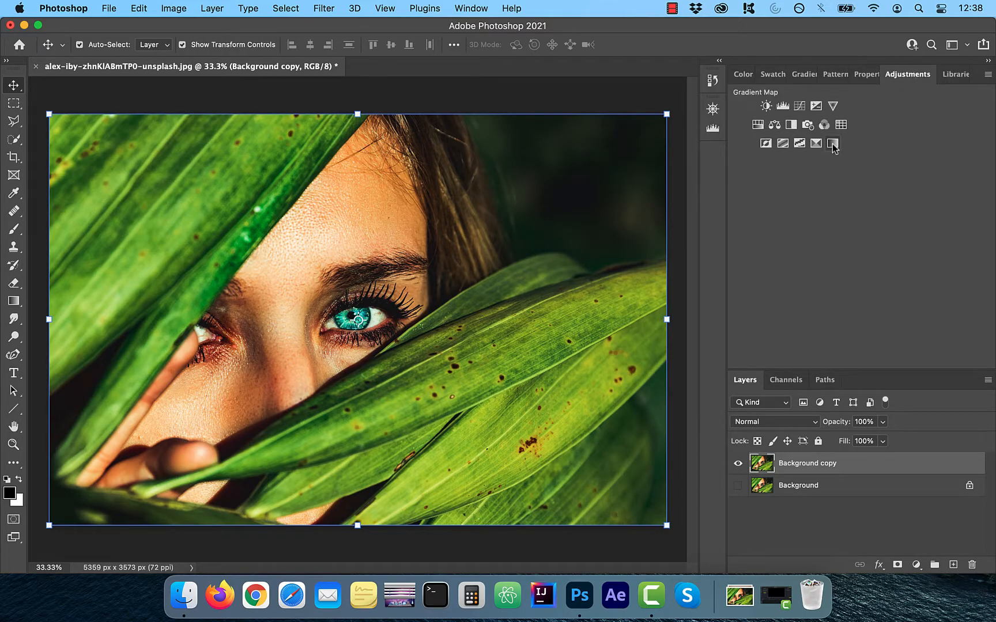
{"action": "left_click", "coordinate": [833, 143]}
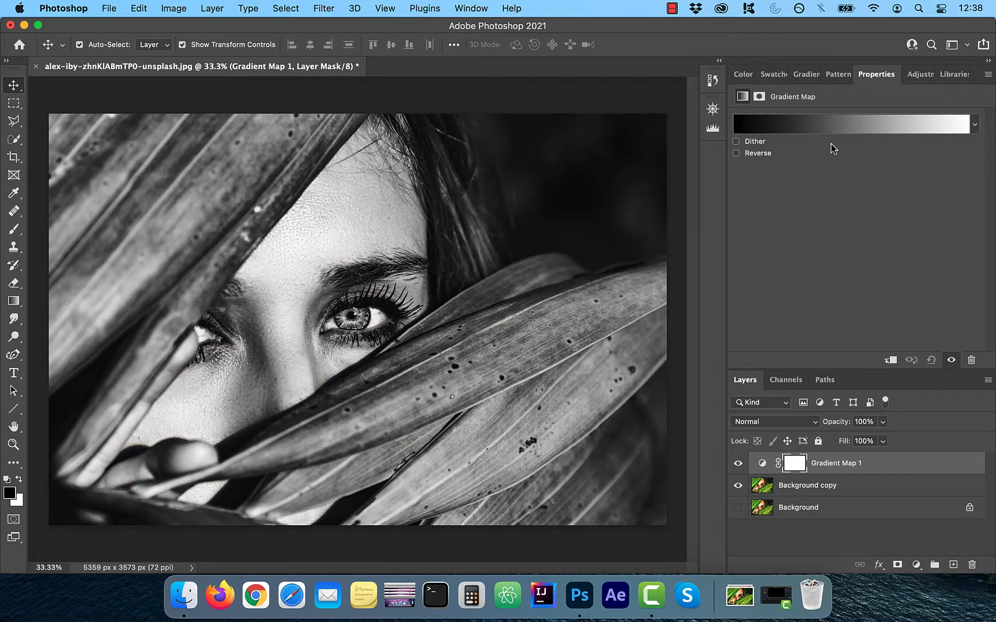
{"action": "mouse_move", "coordinate": [828, 131]}
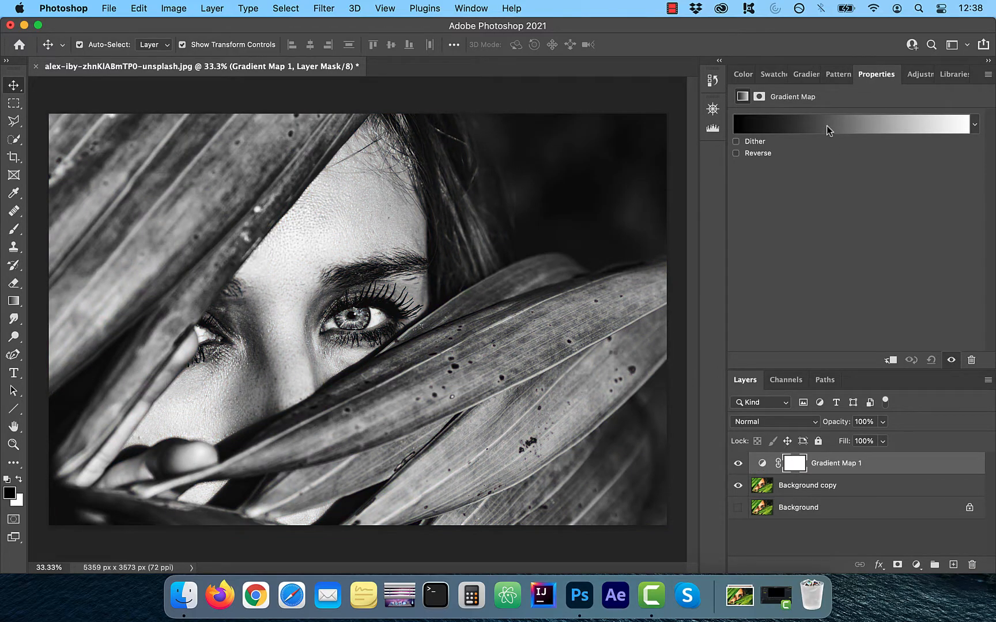
Step: In the Gradient Editor, compare Blues presets and settle on the purple-to-blue Blue_24 gradient
{"action": "left_click", "coordinate": [850, 125]}
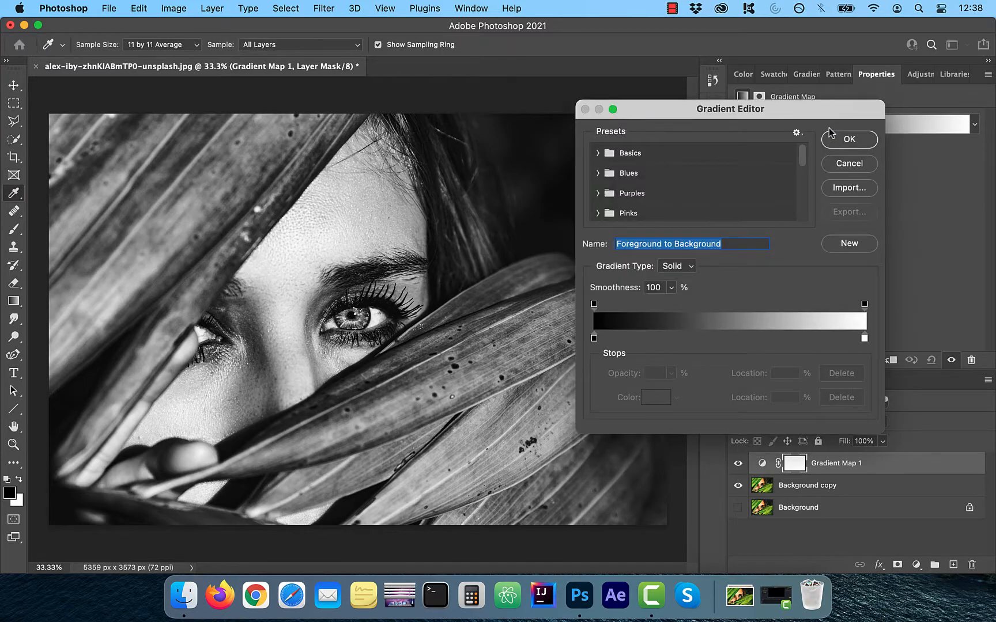
{"action": "left_click_drag", "start_coordinate": [730, 108], "coordinate": [692, 109]}
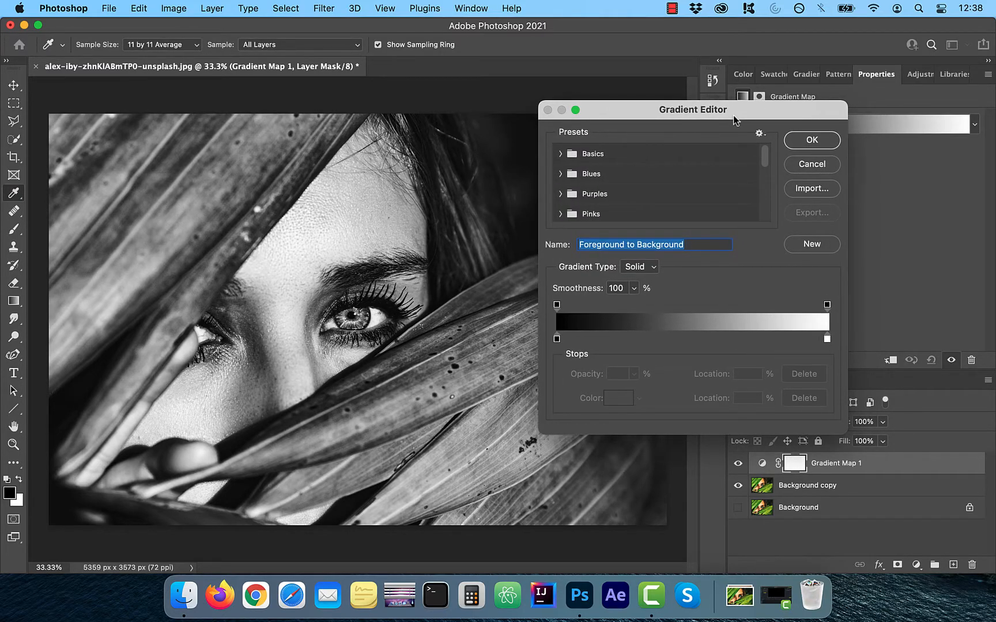
{"action": "left_click", "coordinate": [561, 173]}
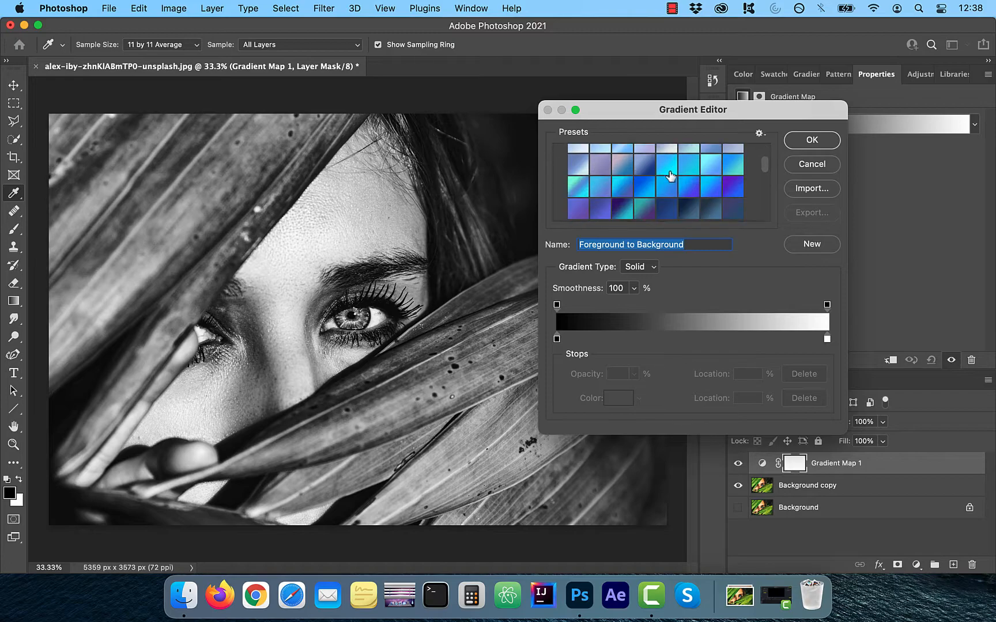
{"action": "left_click", "coordinate": [707, 167]}
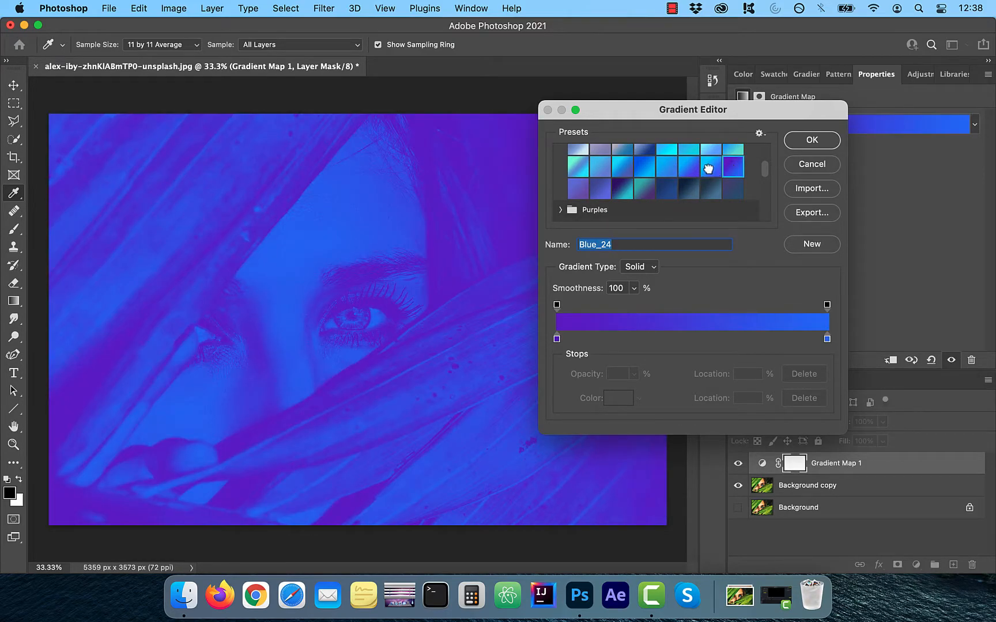
{"action": "left_click", "coordinate": [596, 189]}
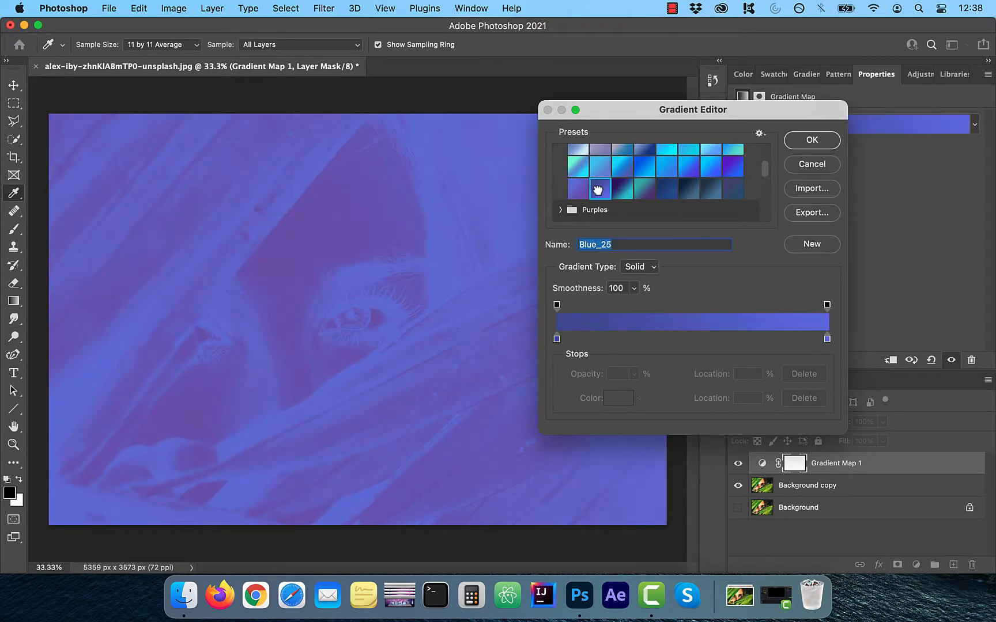
{"action": "left_click", "coordinate": [732, 168]}
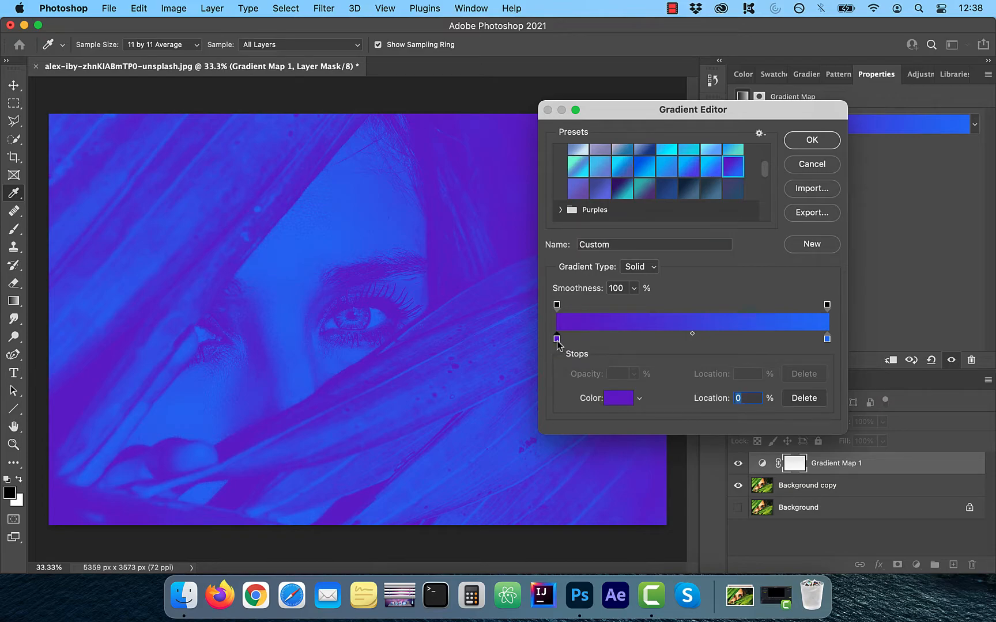
Step: Change the gradient's end stop to cyan 2fcefa, move the midpoint to 41%, and confirm
{"action": "left_click", "coordinate": [617, 398]}
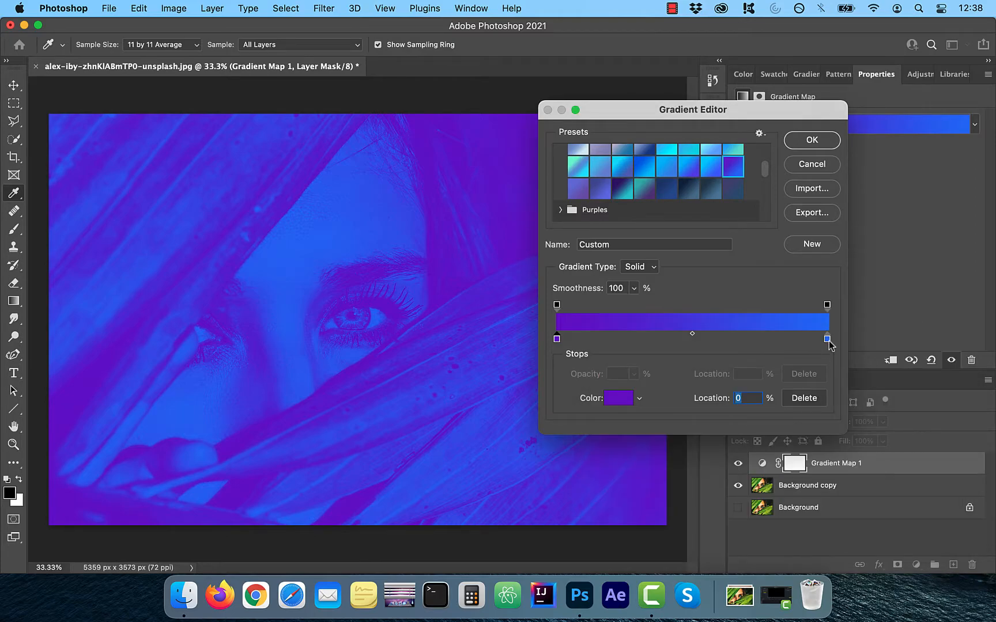
{"action": "left_click", "coordinate": [827, 338]}
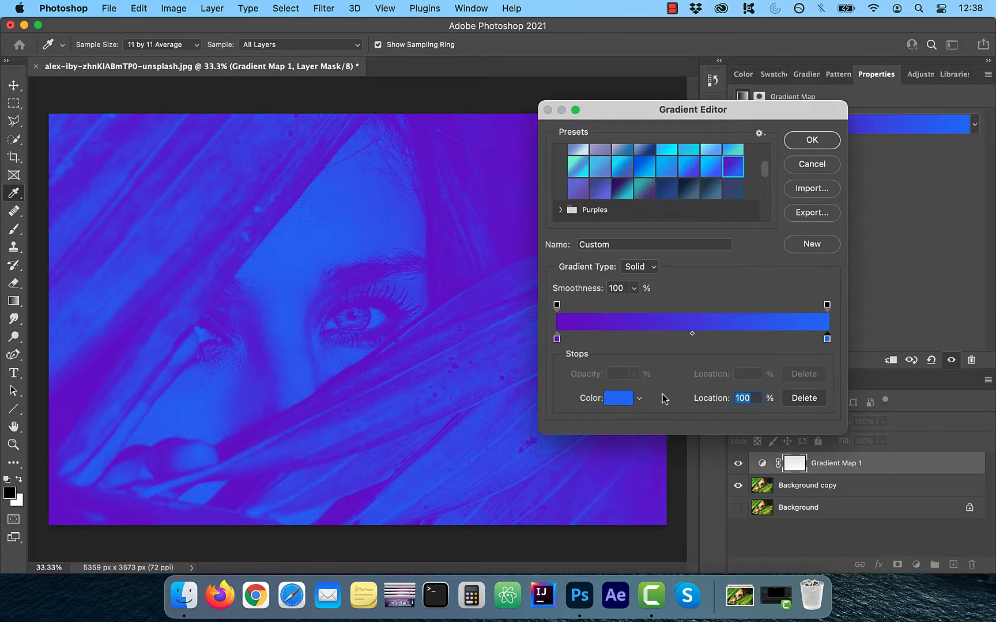
{"action": "left_click", "coordinate": [617, 398]}
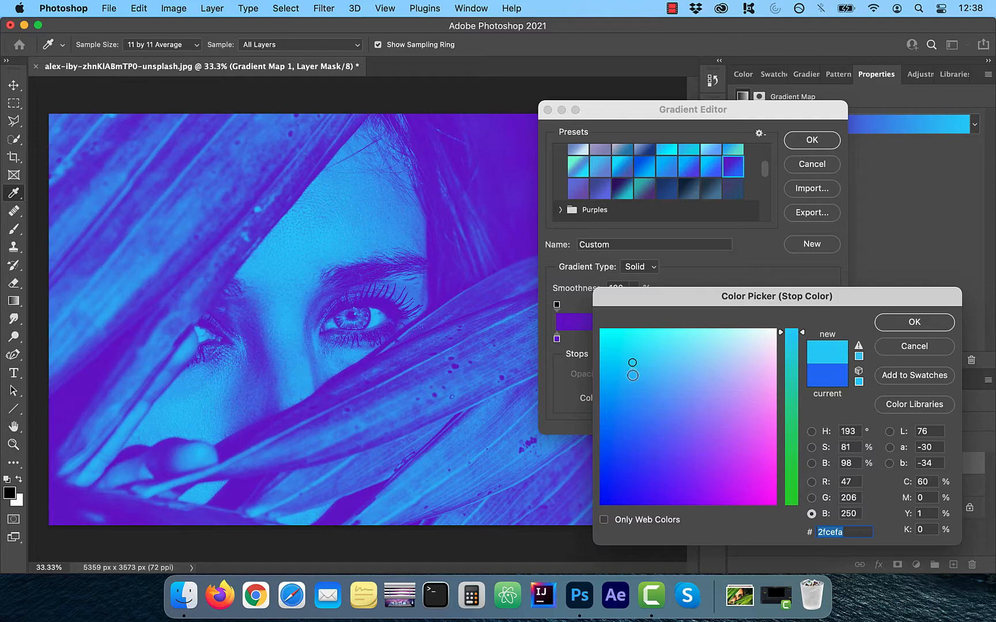
{"action": "left_click", "coordinate": [913, 322]}
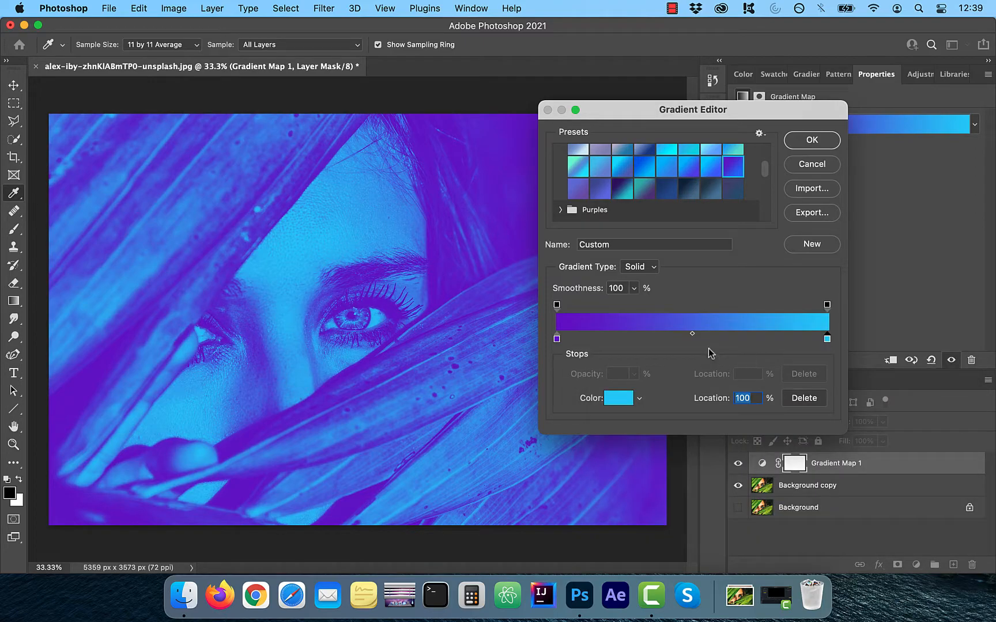
{"action": "left_click_drag", "start_coordinate": [691, 332], "coordinate": [669, 333]}
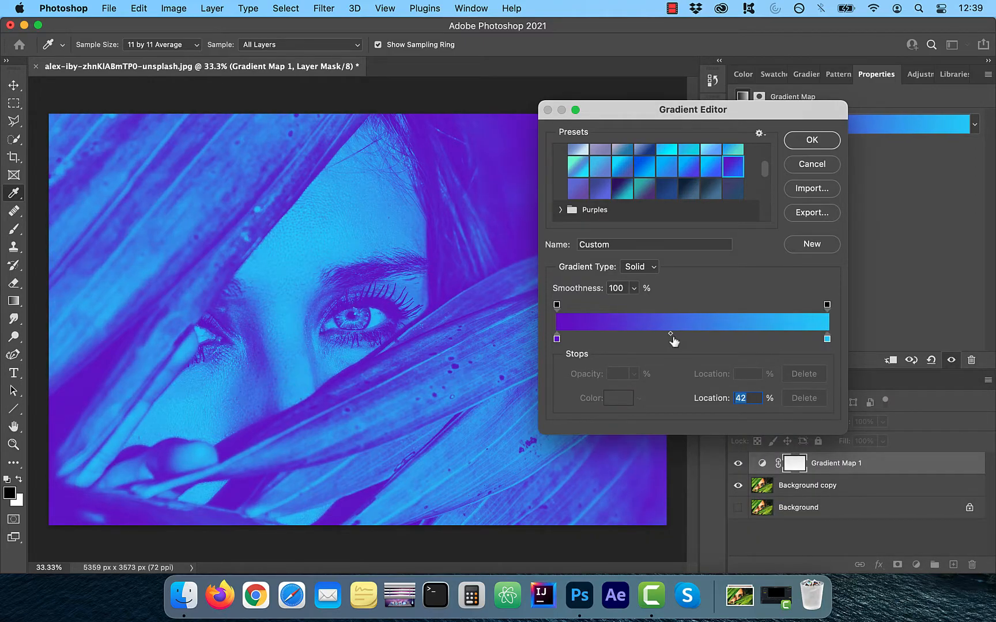
{"action": "left_click_drag", "start_coordinate": [674, 335], "coordinate": [670, 335]}
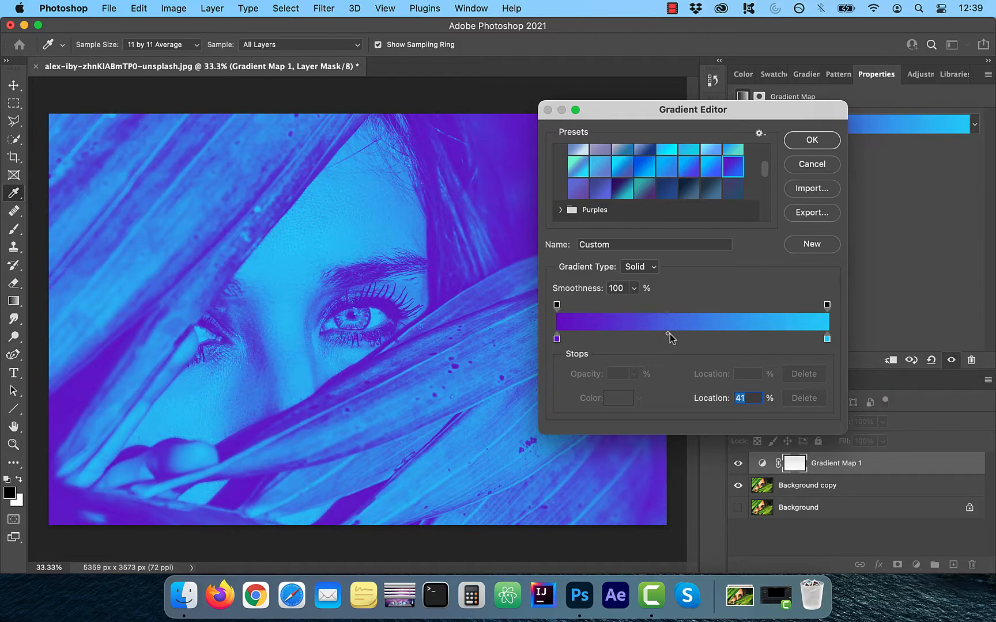
{"action": "left_click", "coordinate": [810, 139]}
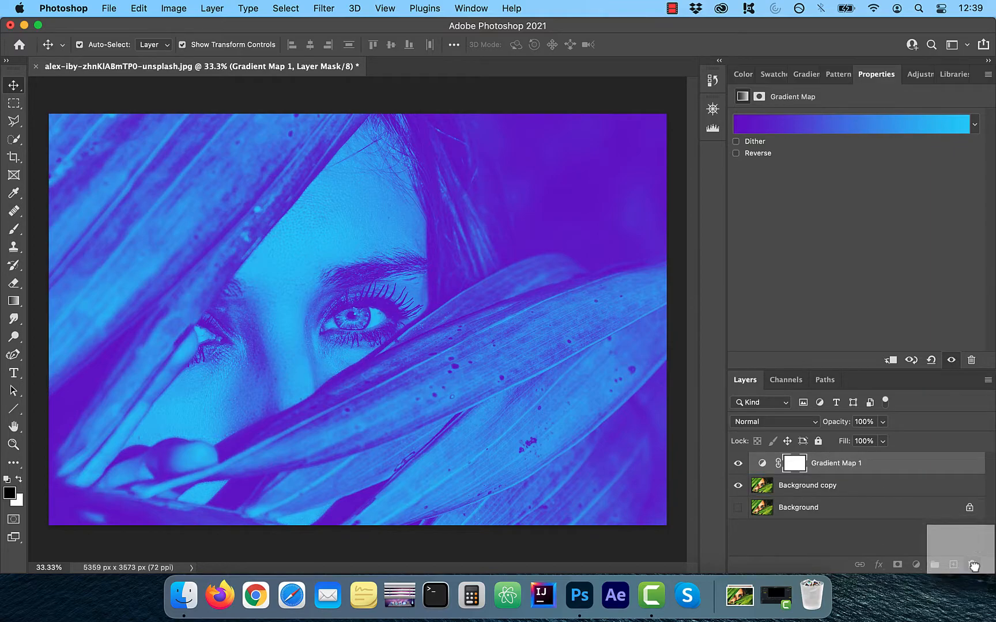
Step: Delete the Gradient Map's layer mask, then drag rectangular marquee selections on the canvas
{"action": "left_click", "coordinate": [760, 463]}
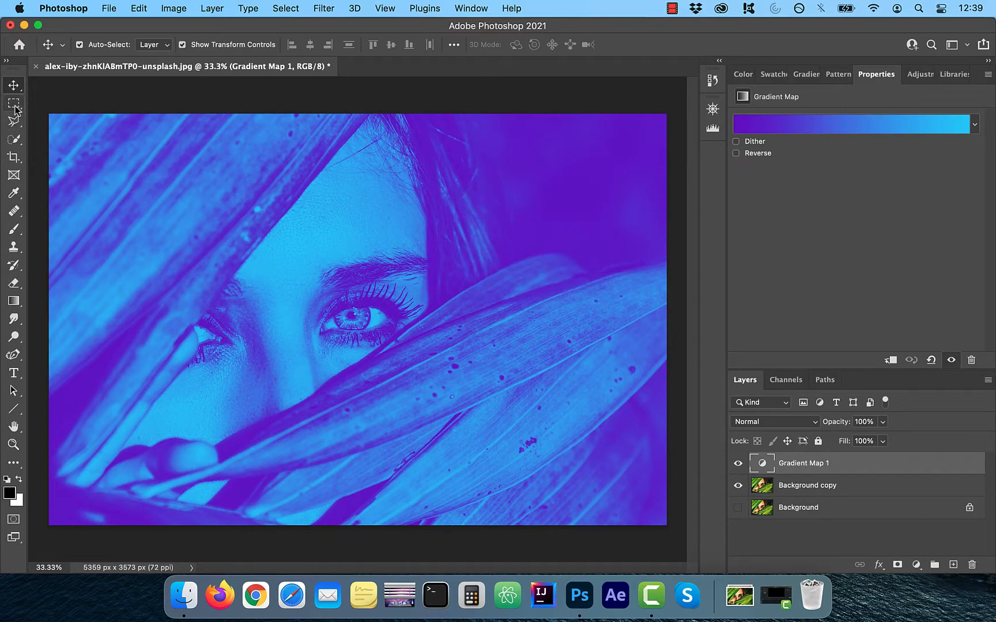
{"action": "left_click_drag", "start_coordinate": [51, 114], "coordinate": [127, 240]}
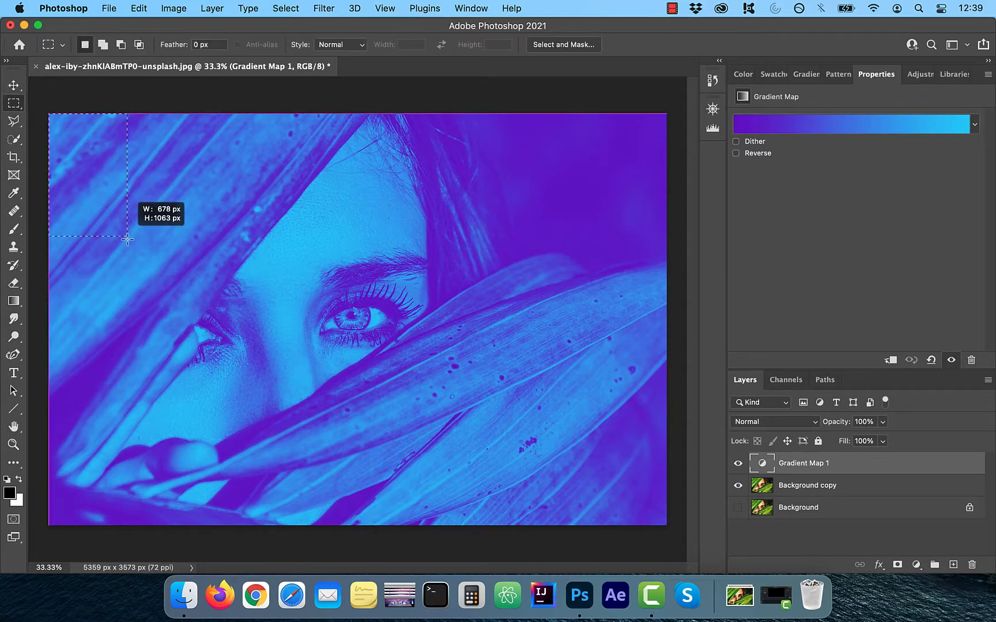
{"action": "left_click_drag", "start_coordinate": [129, 238], "coordinate": [288, 502]}
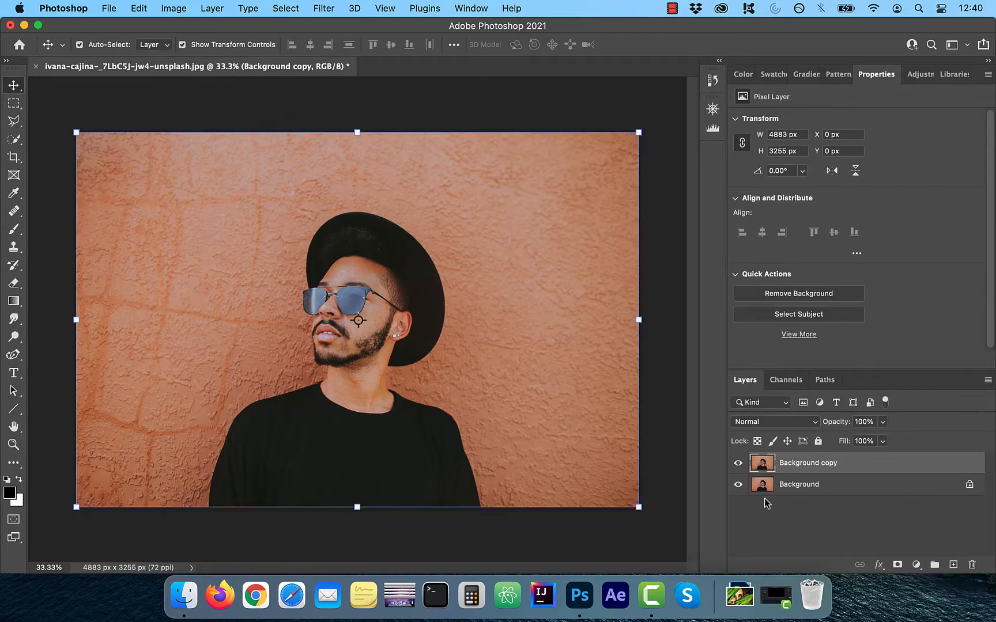
Step: Open the man photo's Background copy smart object contents as Background copy.psb
{"action": "right_click", "coordinate": [807, 462]}
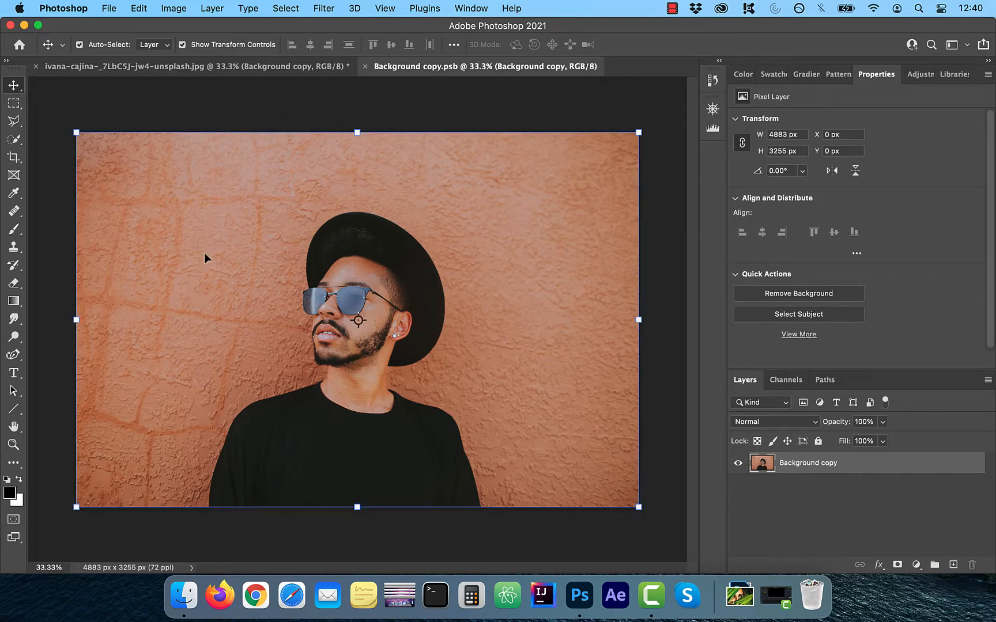
Step: Change the man photo to Grayscale mode, discarding its colour information
{"action": "left_click", "coordinate": [173, 8]}
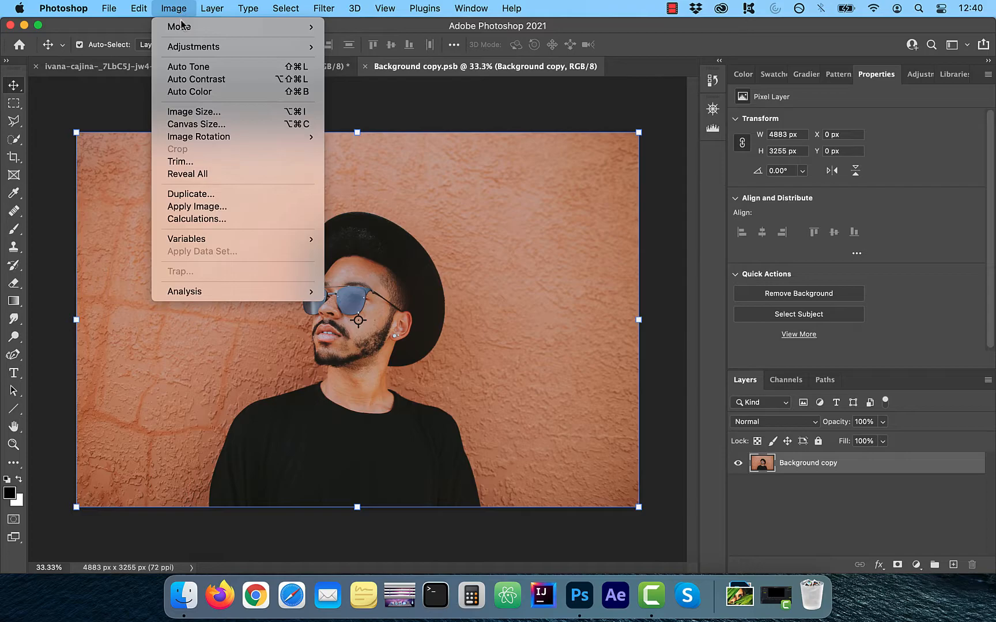
{"action": "left_click", "coordinate": [180, 26]}
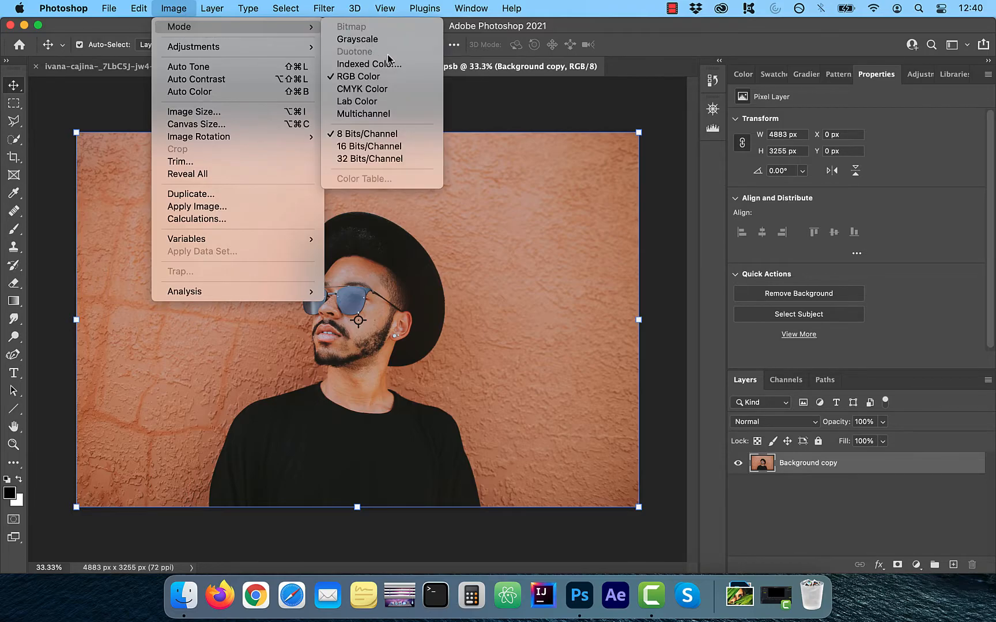
{"action": "mouse_move", "coordinate": [357, 39]}
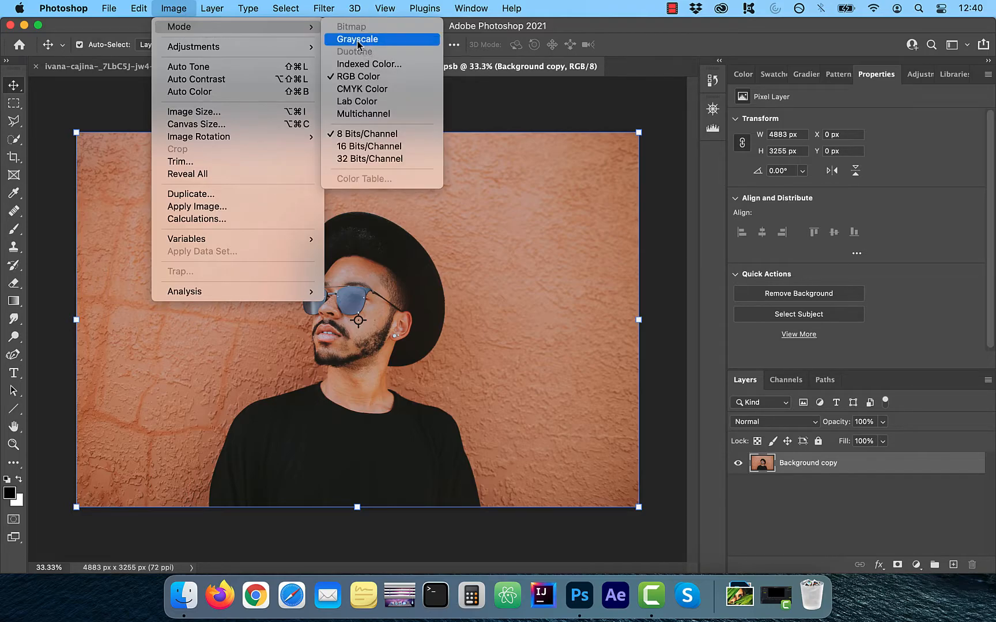
{"action": "left_click", "coordinate": [356, 39]}
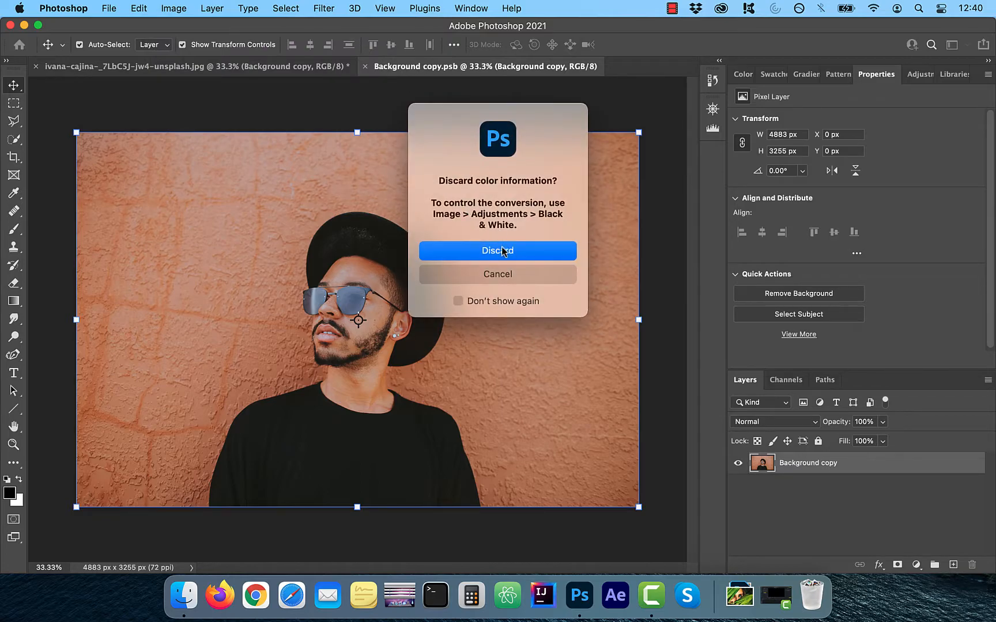
{"action": "left_click", "coordinate": [498, 250]}
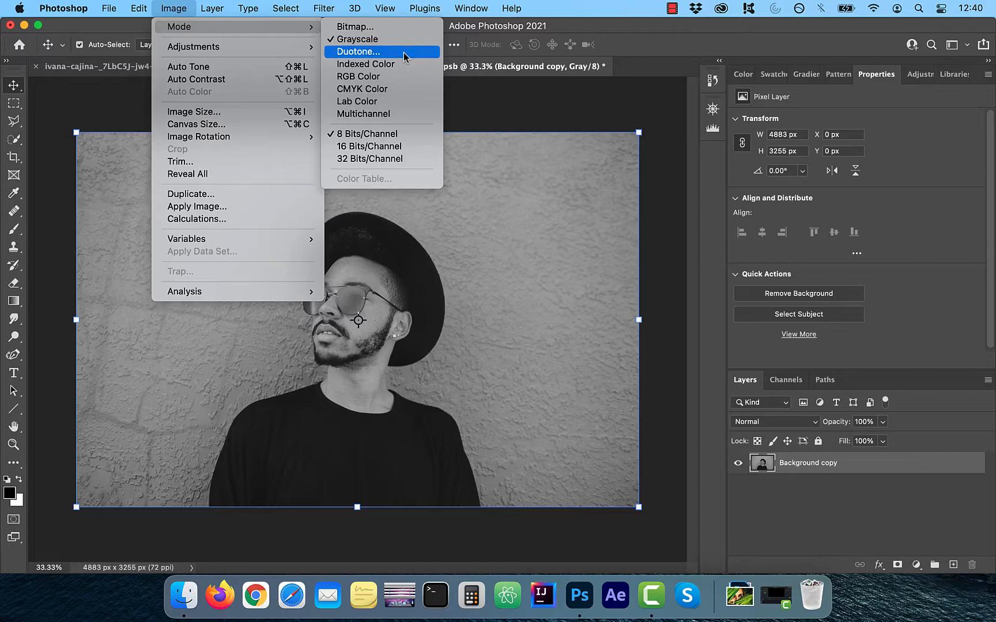
Step: Apply Duotone mode with the red 485 preset and PANTONE 485 C as Ink 2
{"action": "left_click", "coordinate": [356, 51]}
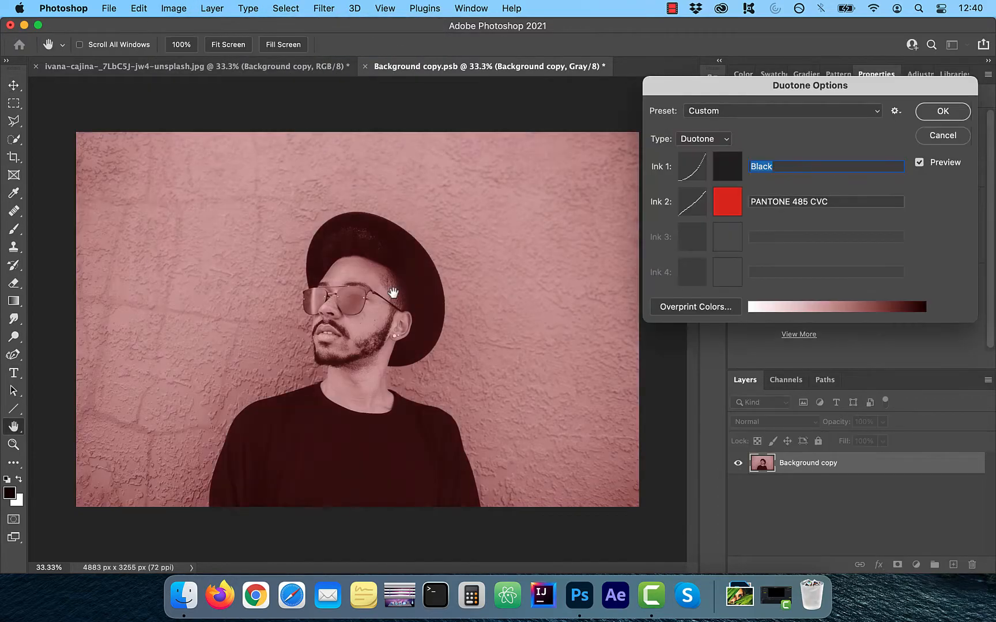
{"action": "left_click", "coordinate": [781, 111]}
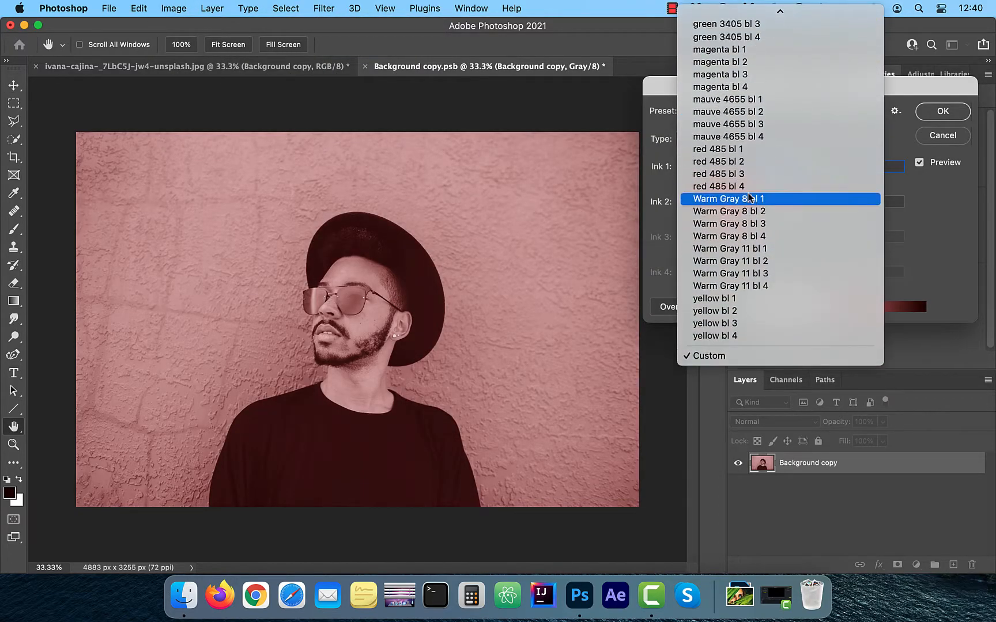
{"action": "left_click", "coordinate": [749, 199]}
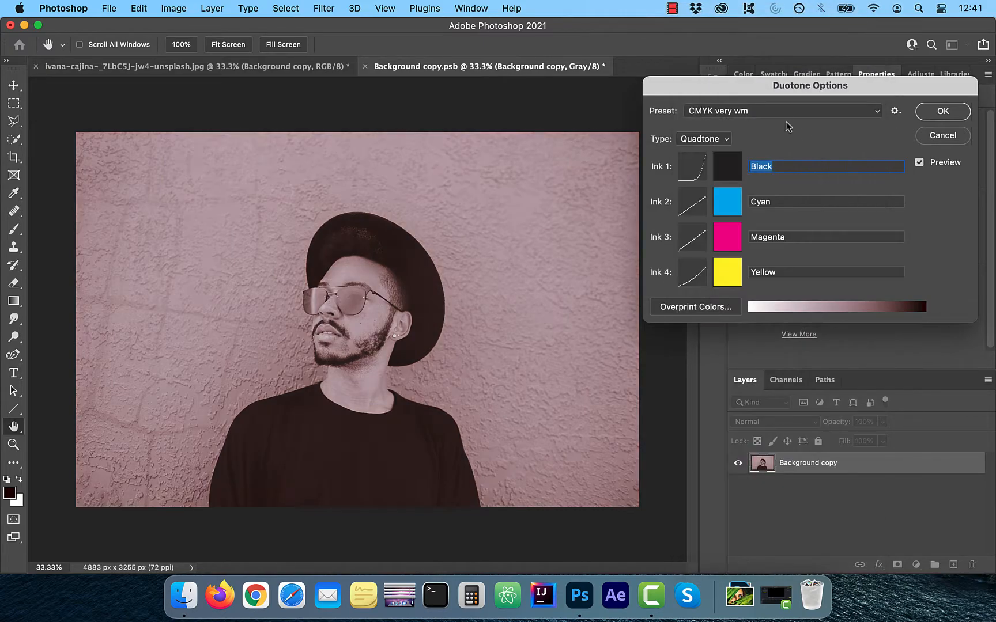
{"action": "left_click", "coordinate": [781, 111]}
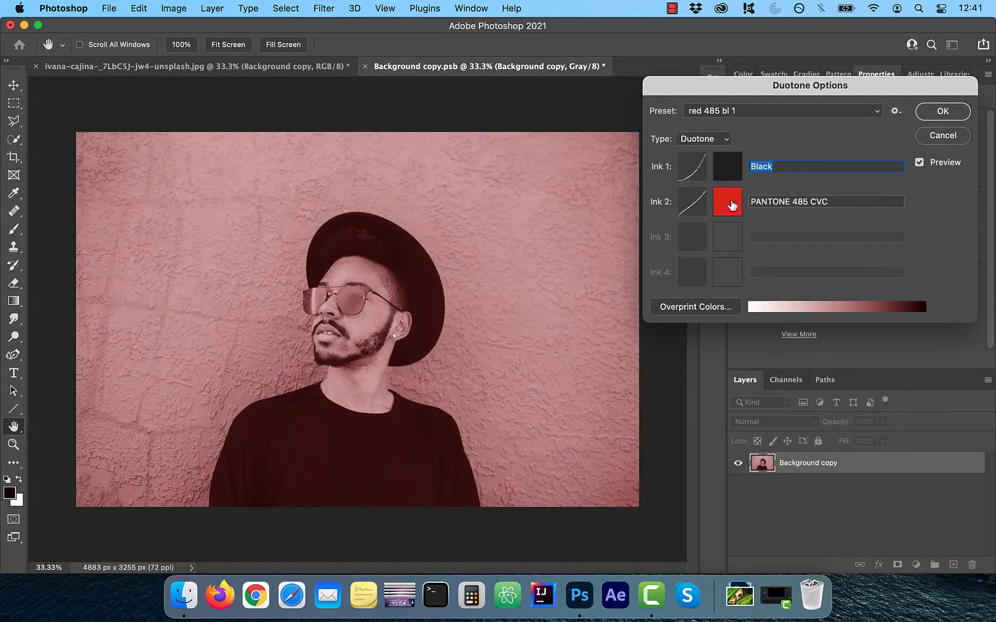
{"action": "left_click", "coordinate": [727, 202]}
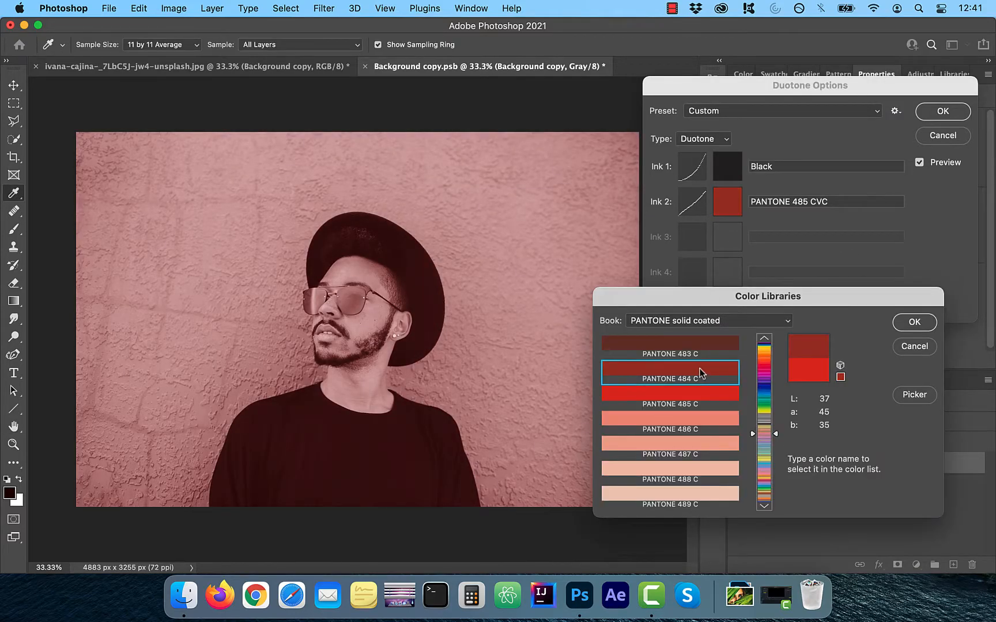
{"action": "left_click", "coordinate": [913, 322]}
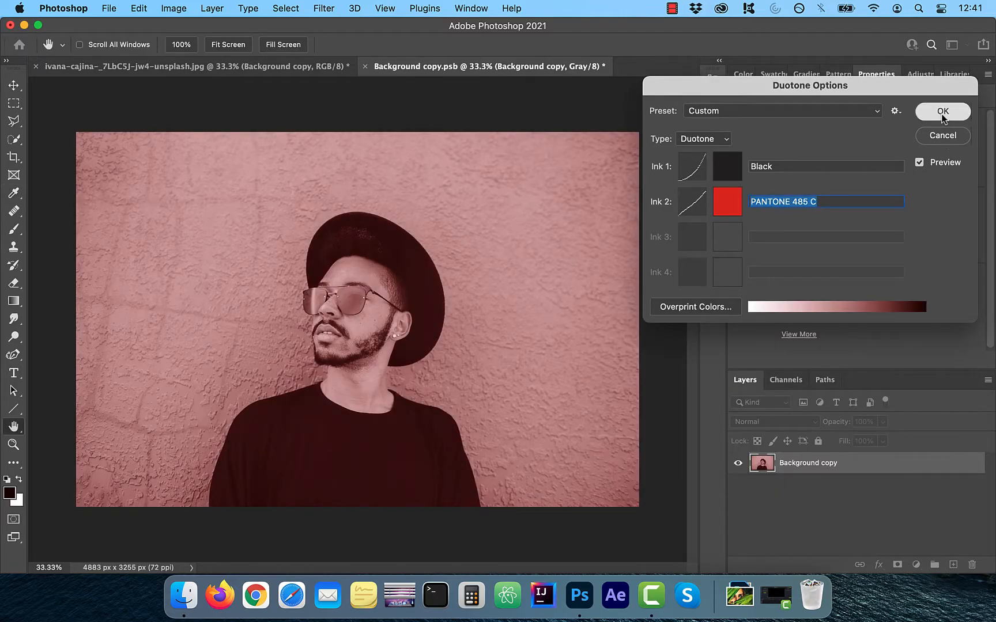
{"action": "left_click", "coordinate": [942, 111]}
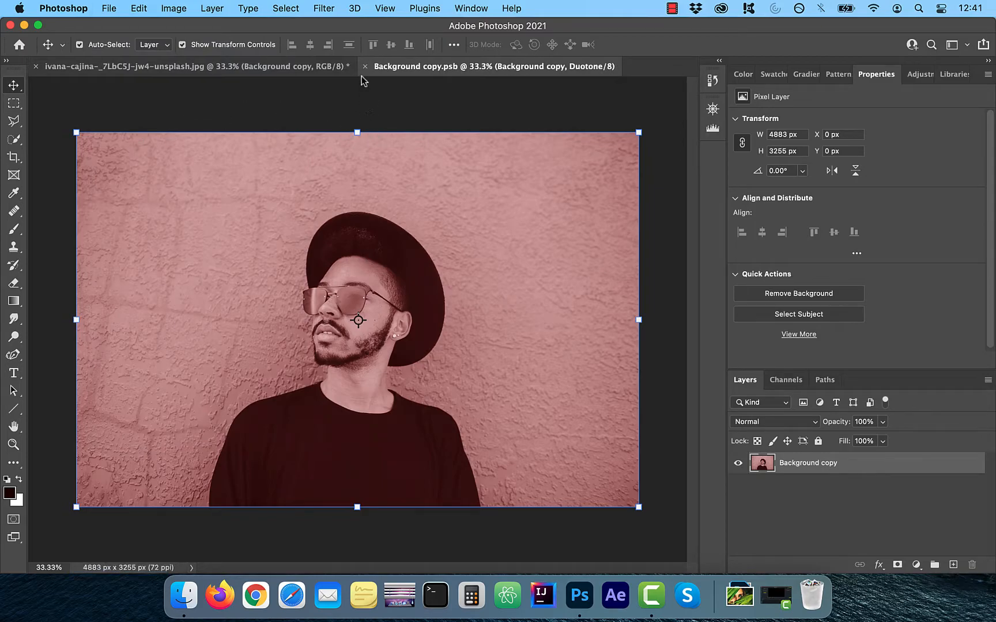
Step: Close the smart object tab and add a Curves layer with an S-shaped contrast curve
{"action": "left_click", "coordinate": [906, 74]}
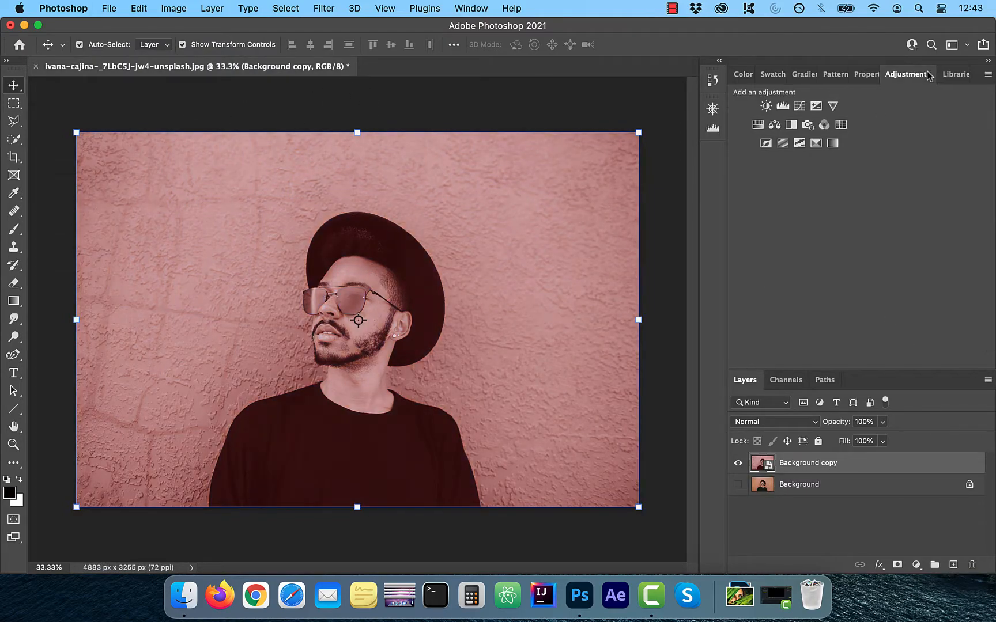
{"action": "left_click", "coordinate": [783, 106]}
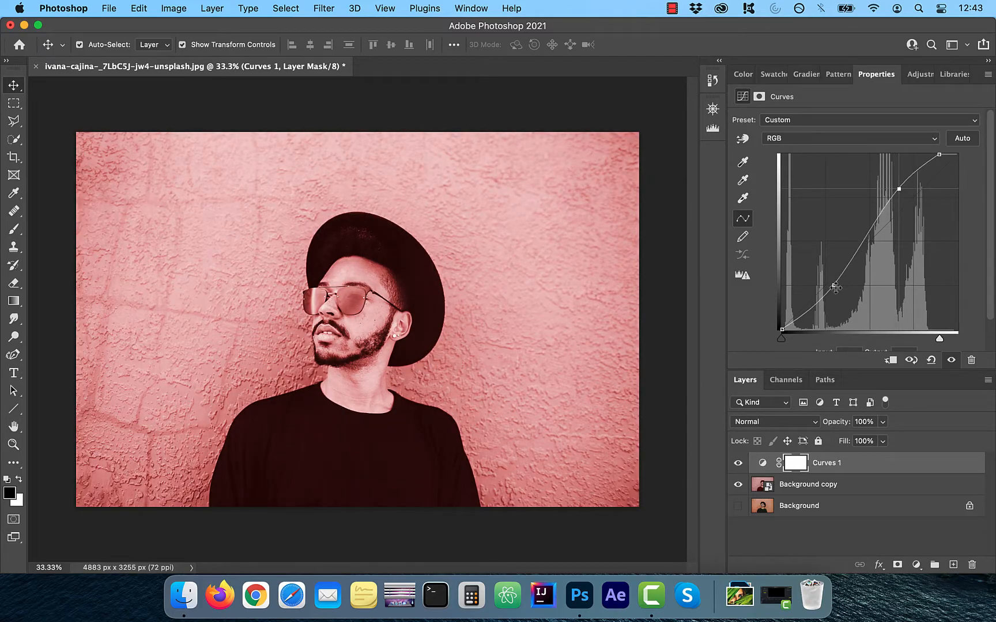
{"action": "left_click_drag", "start_coordinate": [835, 287], "coordinate": [859, 287]}
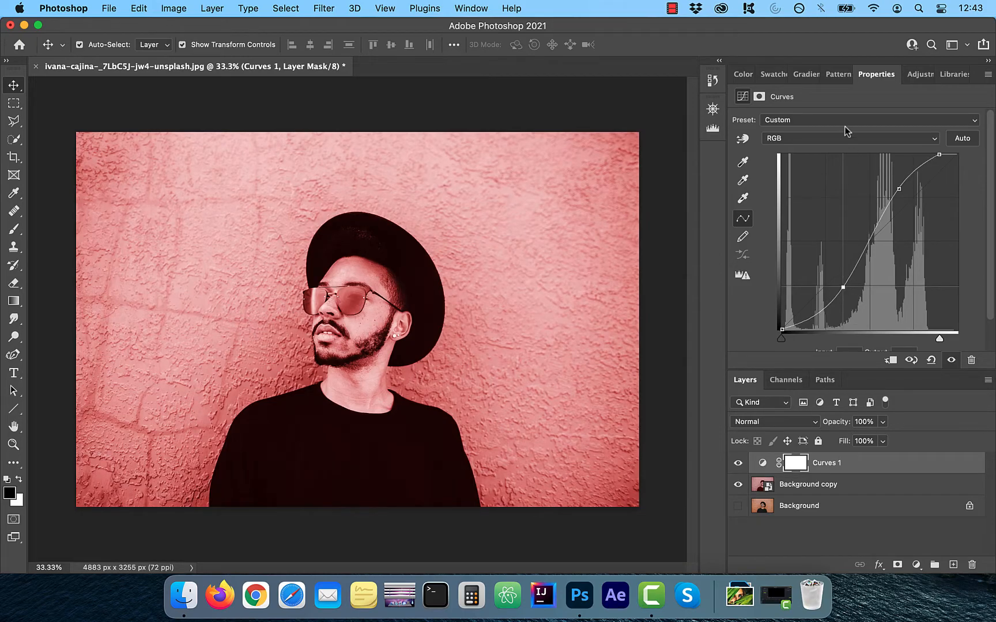
Step: Adjust the Red, Green and Blue channel curves toward warm orange, then compare with Background
{"action": "left_click", "coordinate": [849, 138]}
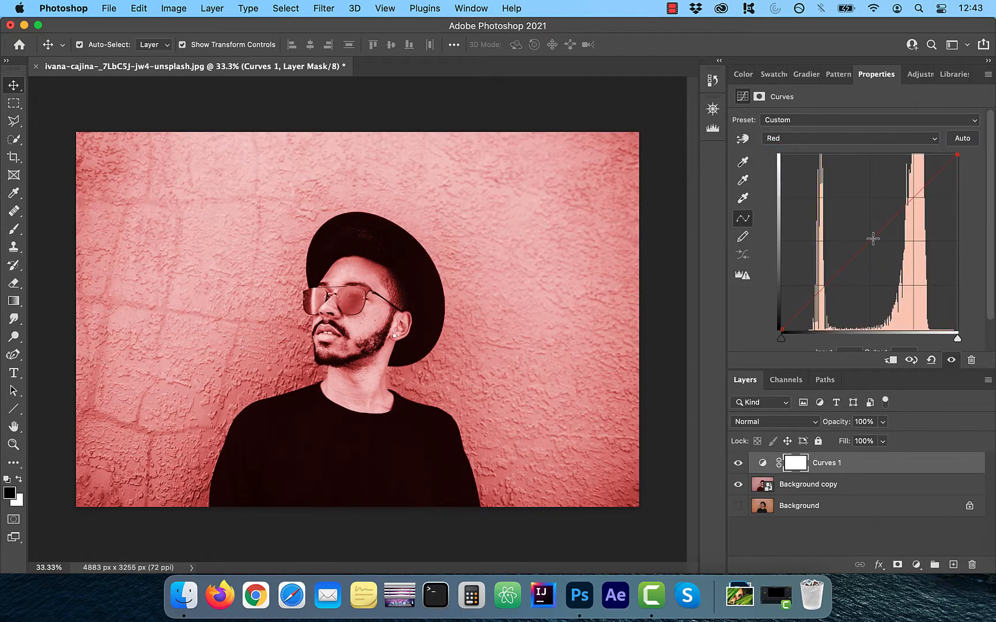
{"action": "left_click", "coordinate": [847, 138]}
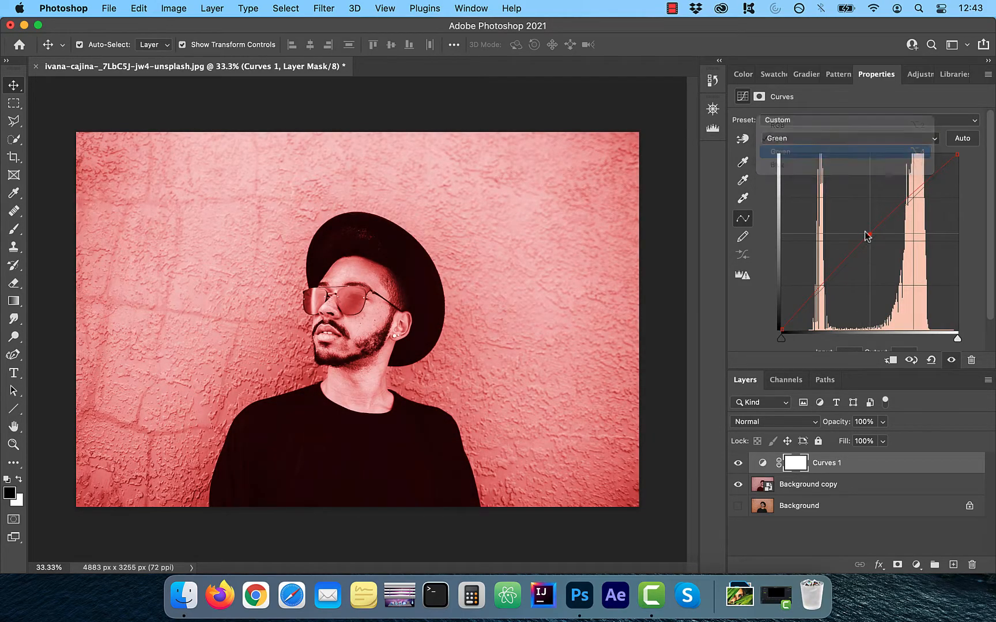
{"action": "left_click", "coordinate": [846, 137]}
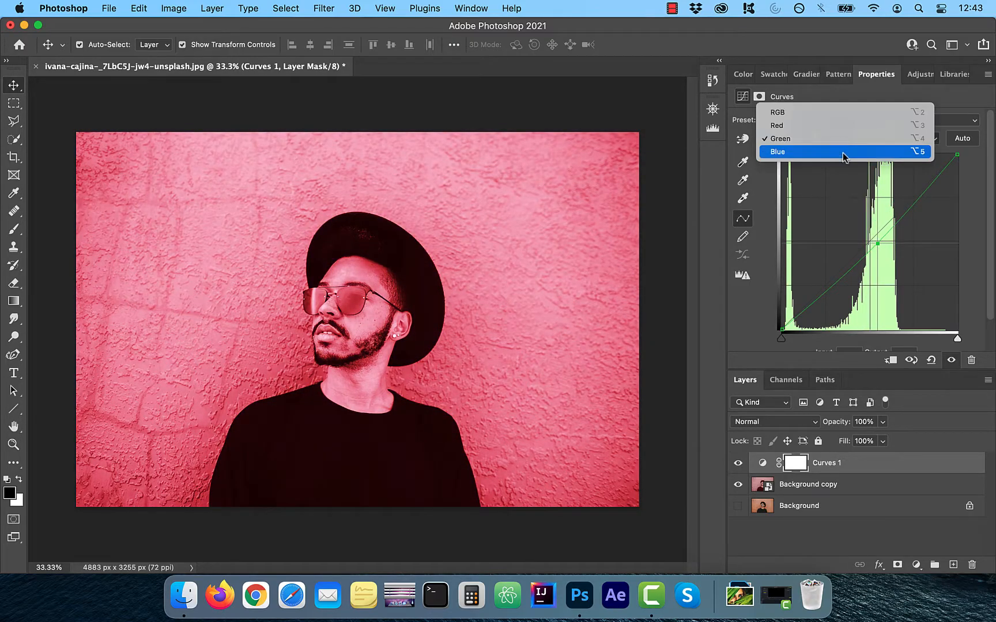
{"action": "left_click", "coordinate": [778, 151]}
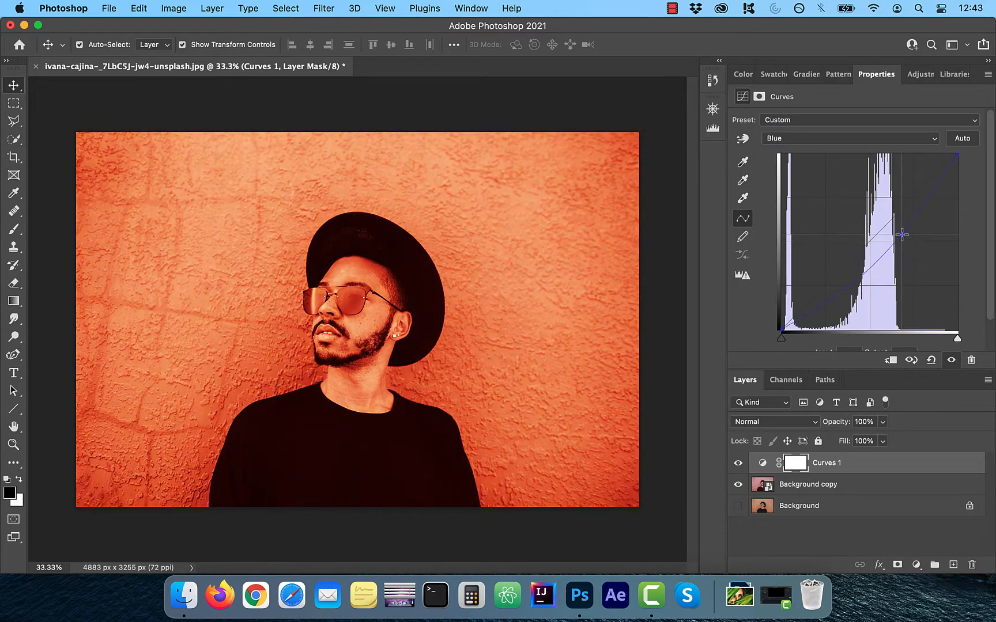
{"action": "left_click", "coordinate": [798, 506]}
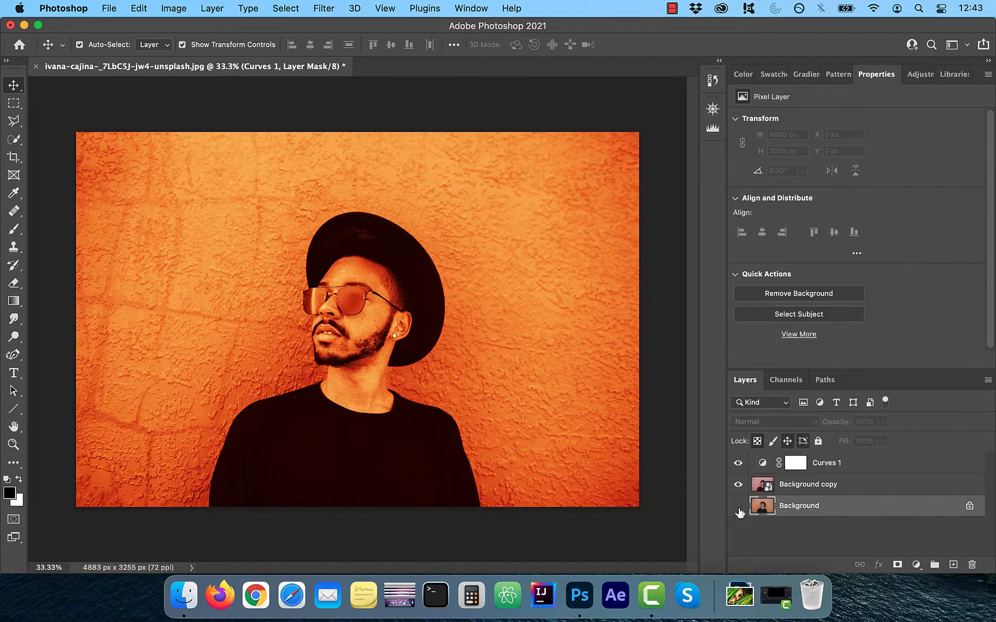
{"action": "left_click", "coordinate": [797, 505]}
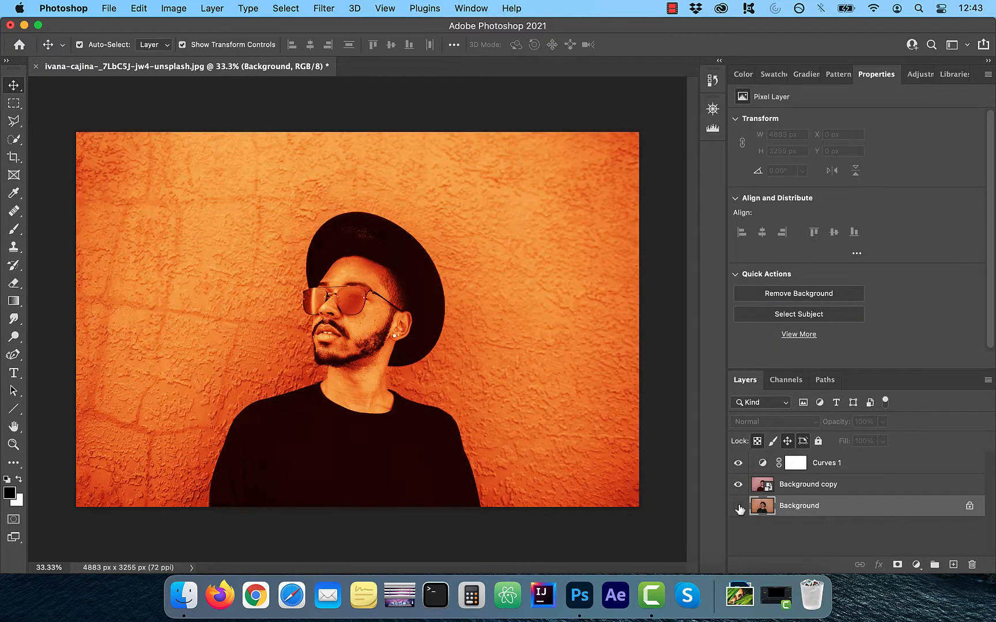